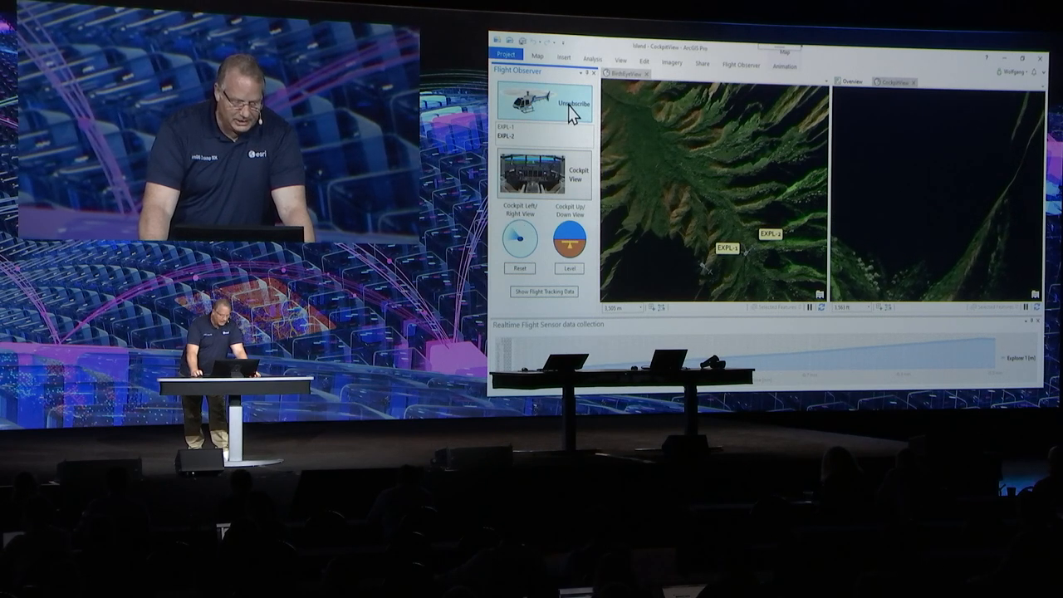
Step: Subscribe the Flight Observer pane to live flight events and dismiss the confirmation message
left_click(564, 108)
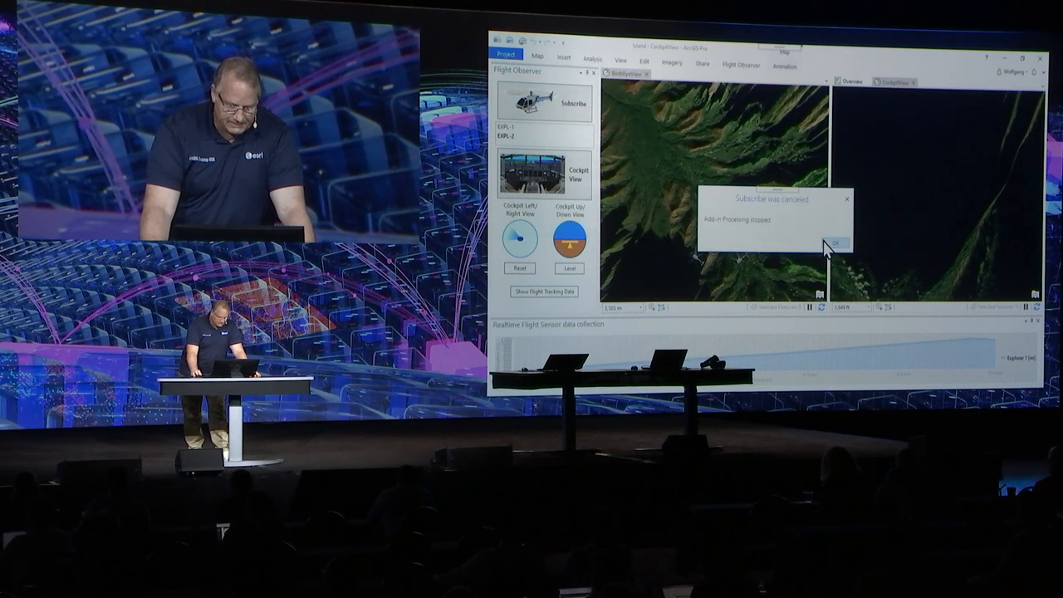
left_click(841, 241)
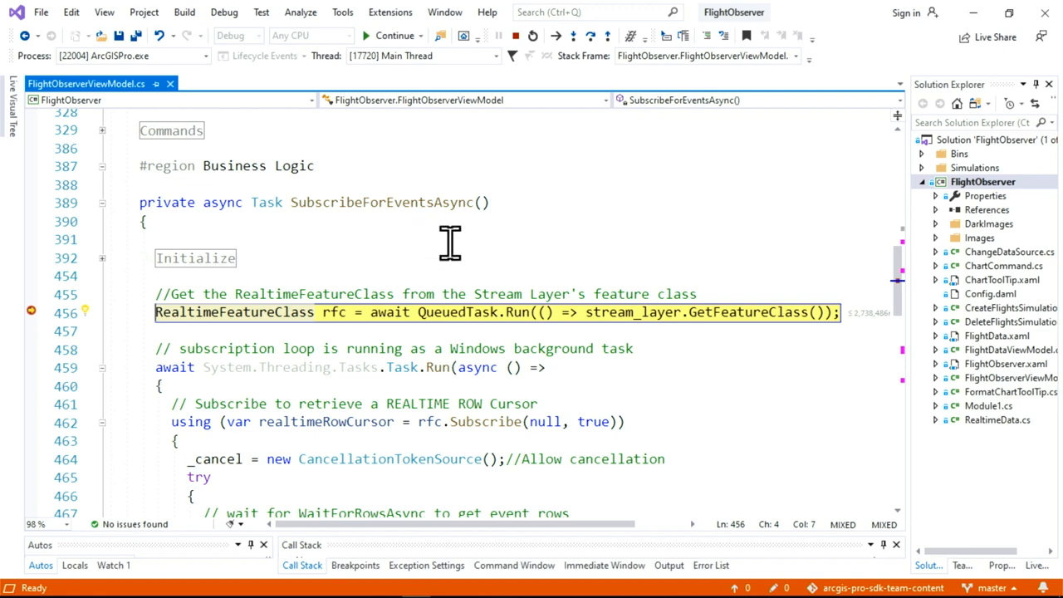
scroll("down", 3)
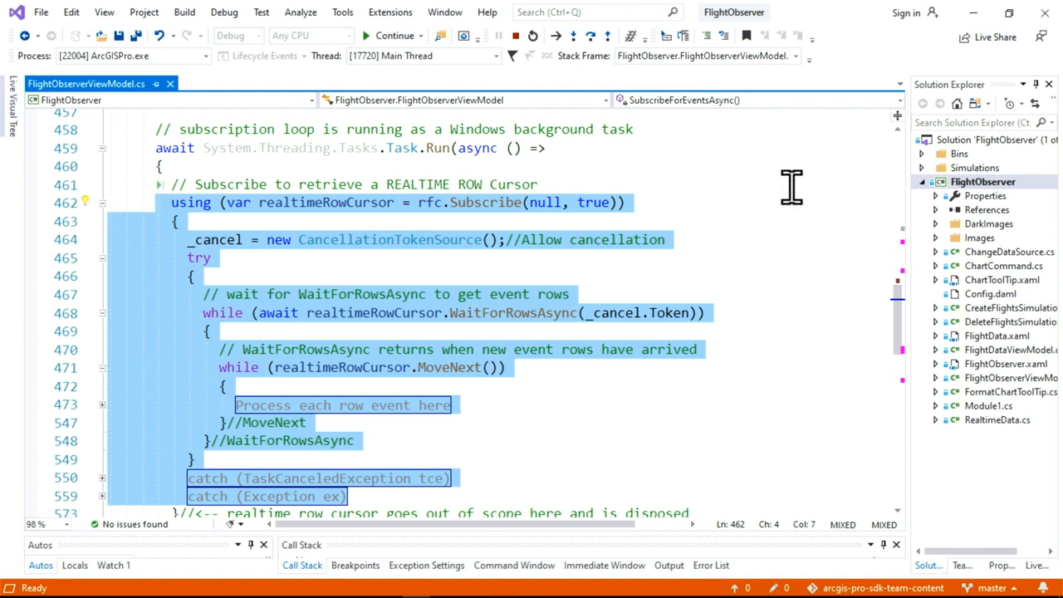
mouse_move(428, 229)
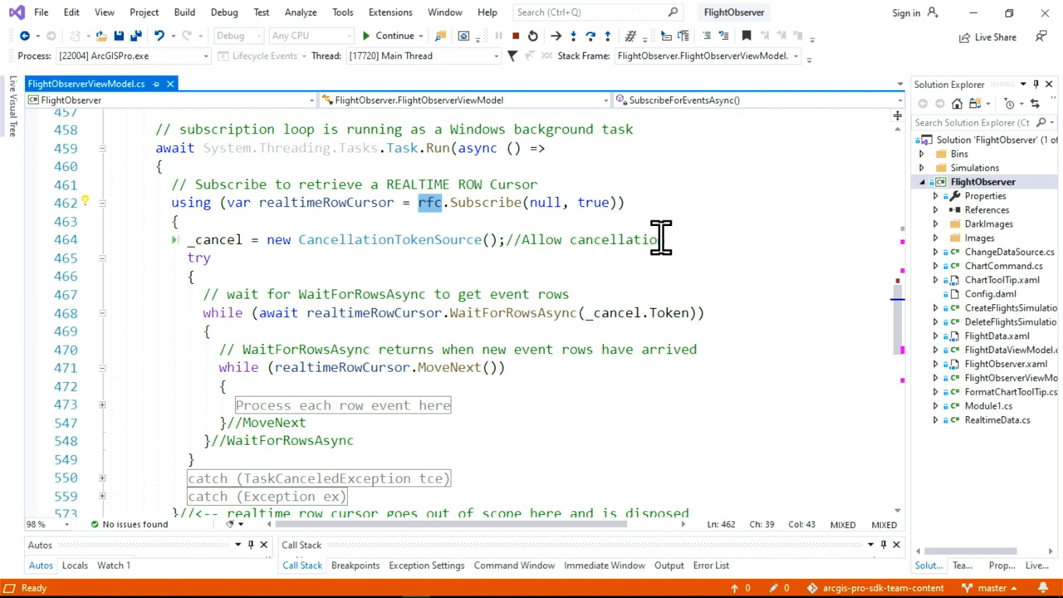
Step: Highlight the Subscribe call, the WaitForRowsAsync call and its _cancel token while explaining the loop
double_click(485, 202)
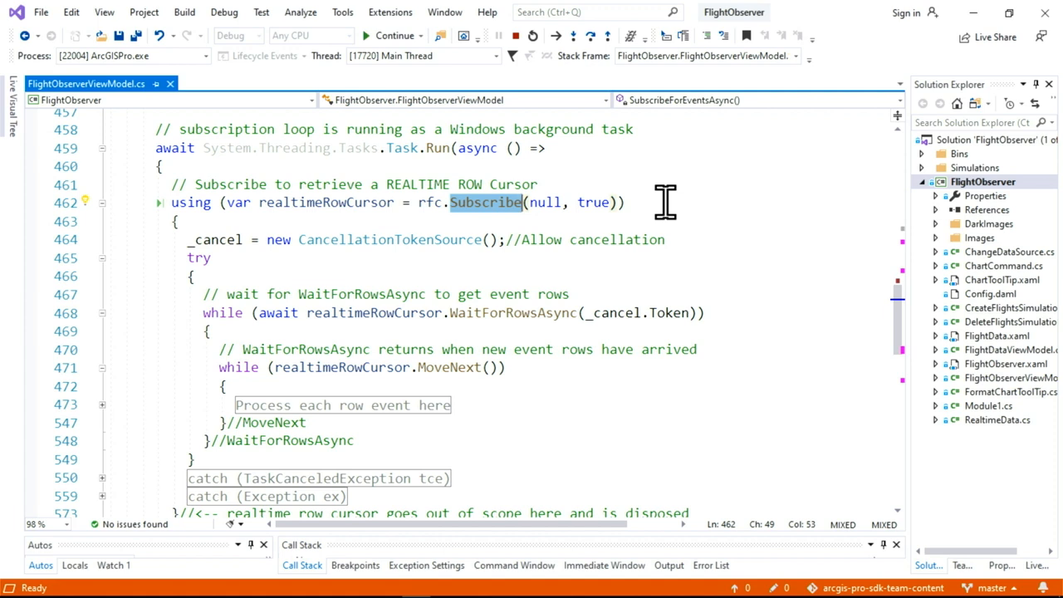
mouse_move(677, 199)
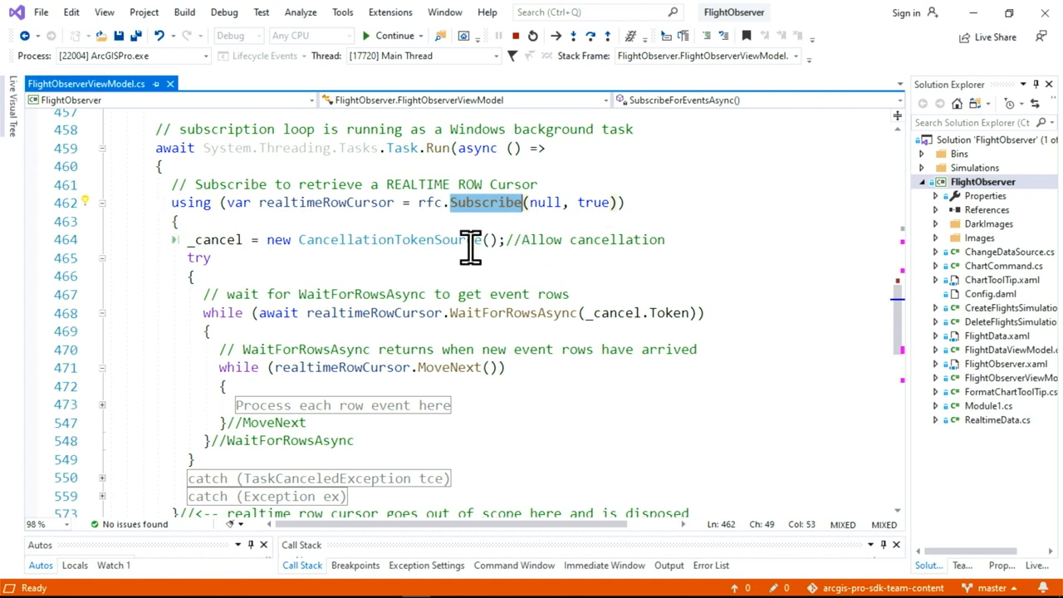
mouse_move(441, 246)
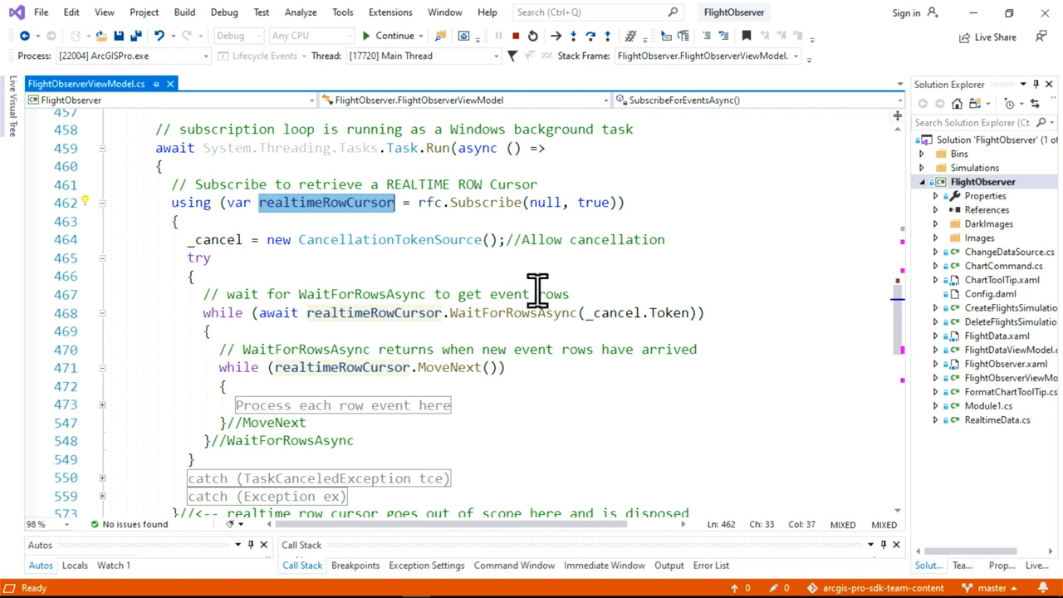
double_click(511, 312)
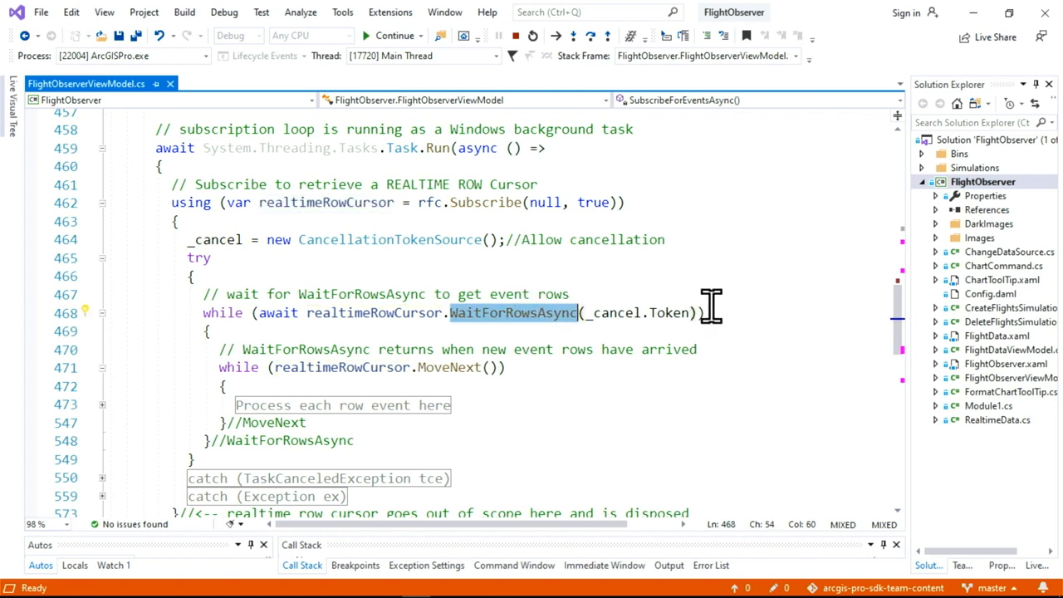
mouse_move(689, 286)
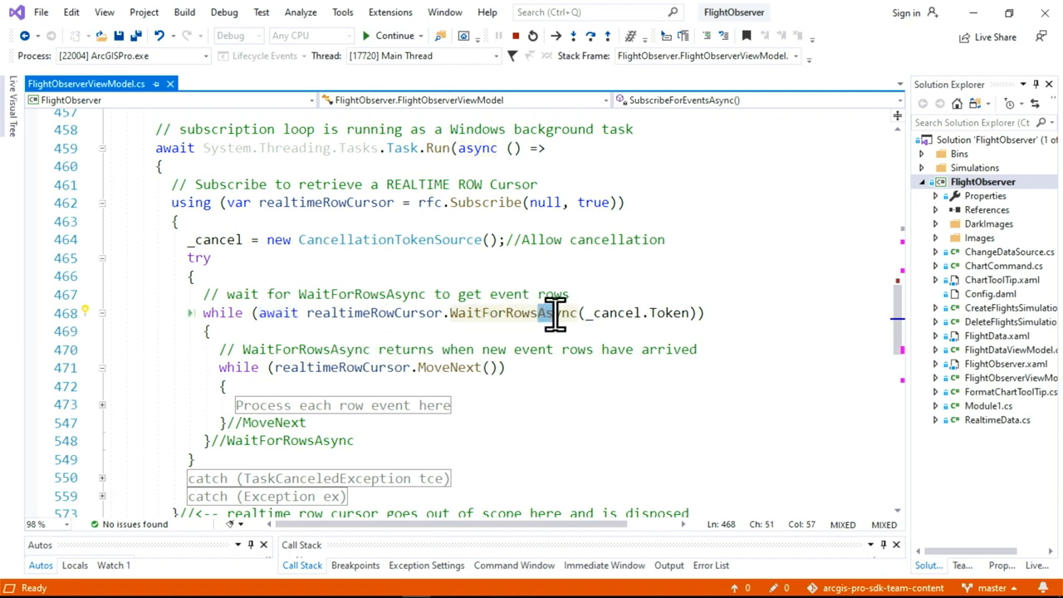
double_click(558, 312)
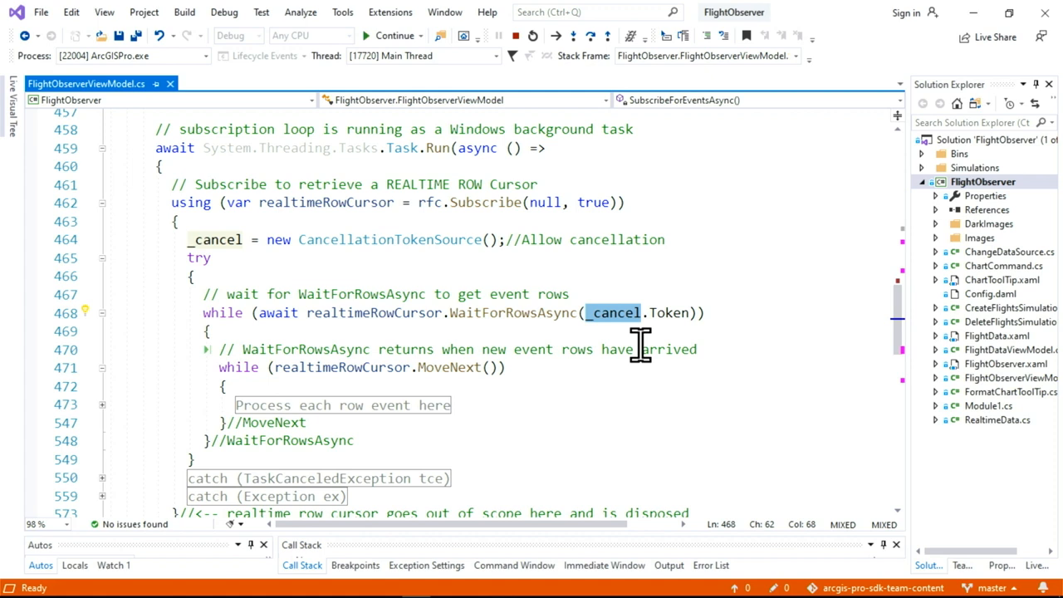
mouse_move(577, 349)
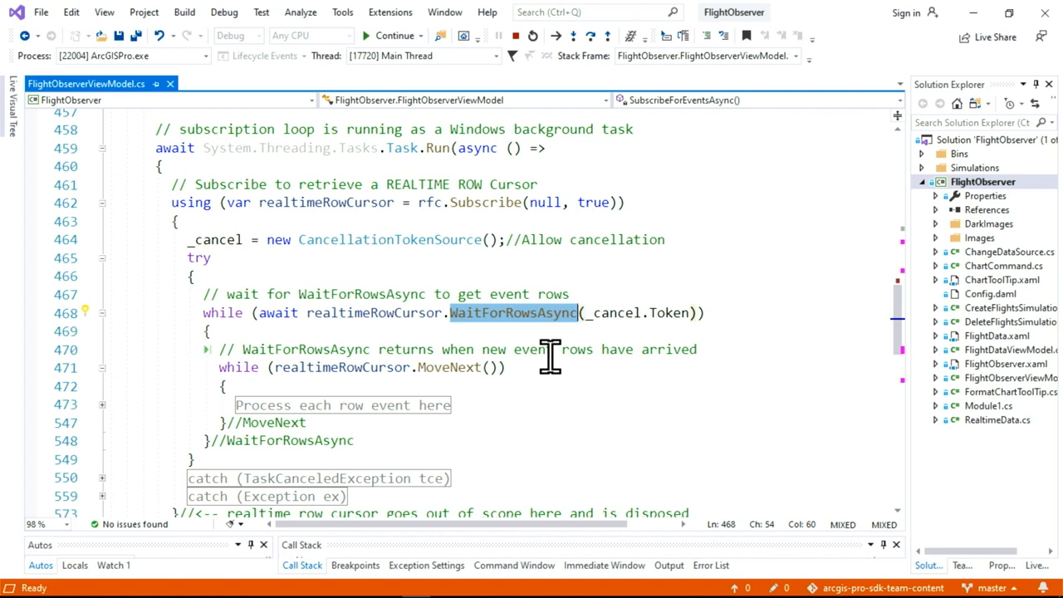
mouse_move(573, 355)
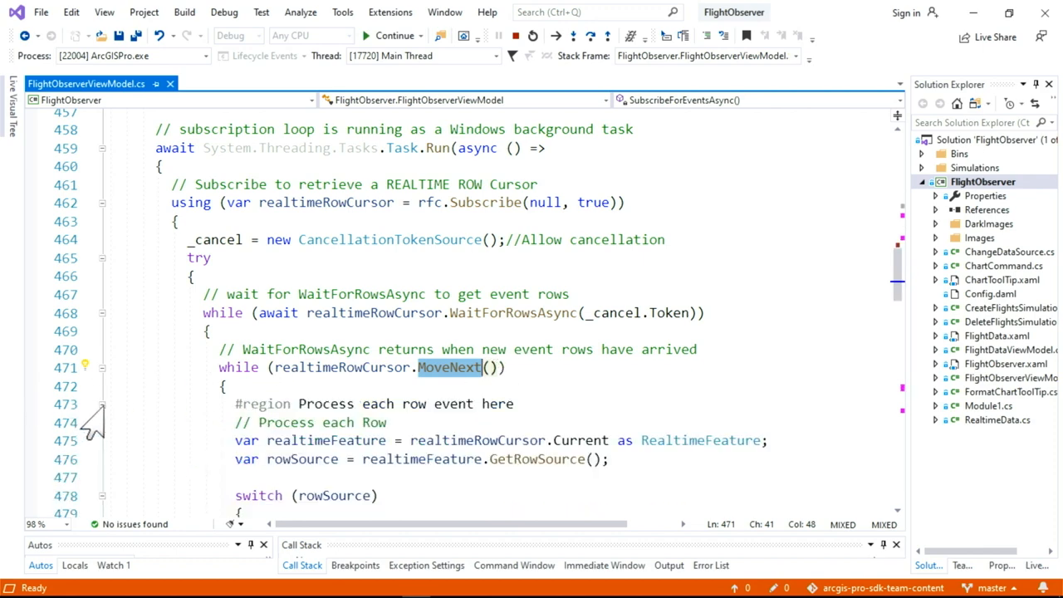
scroll("down", 3)
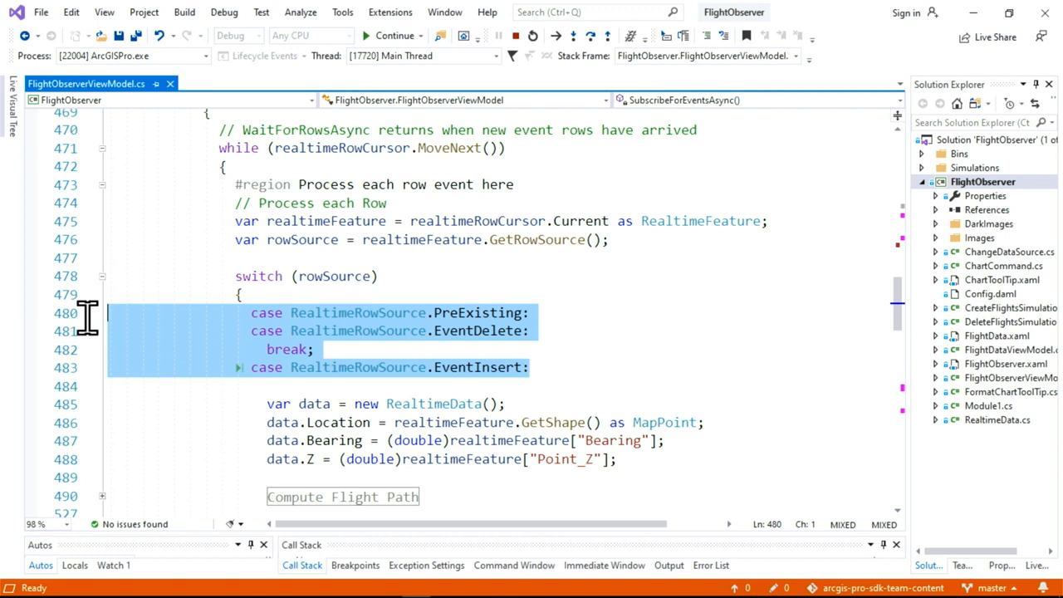
mouse_move(563, 324)
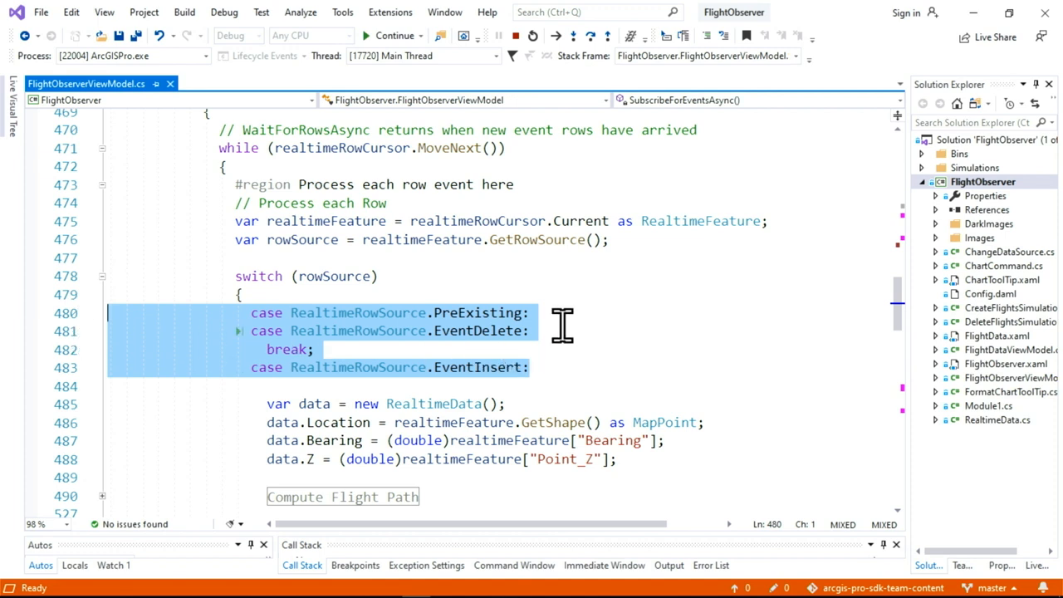
mouse_move(498, 330)
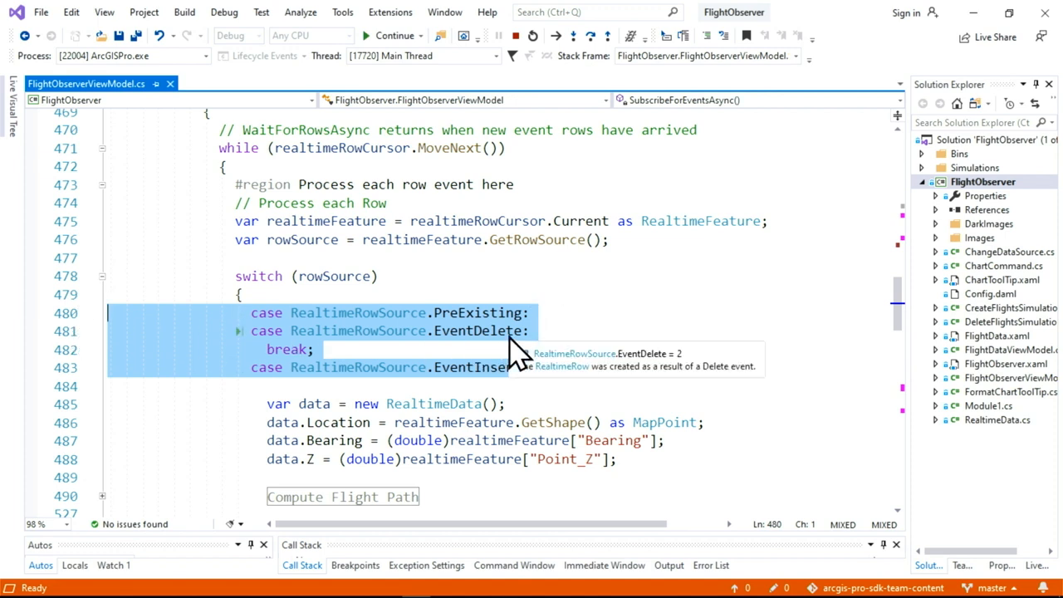
mouse_move(604, 372)
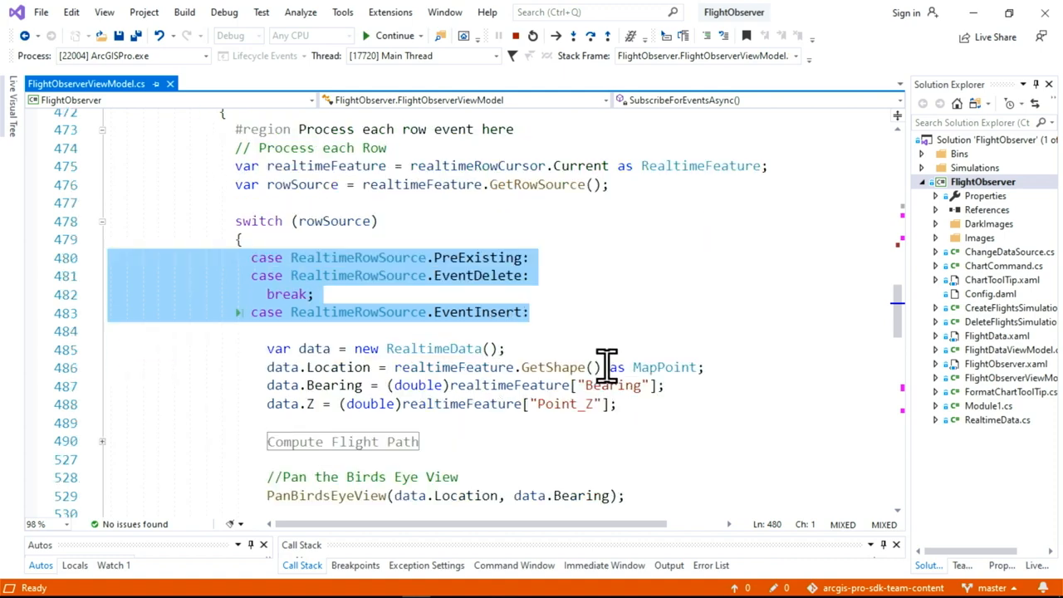
left_click(631, 404)
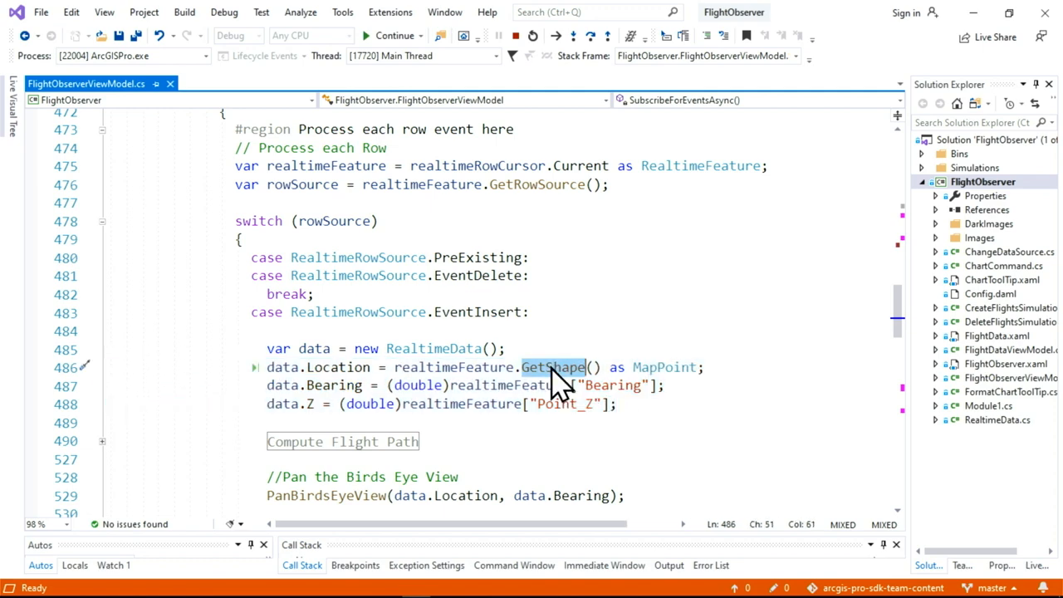
scroll("down", 3)
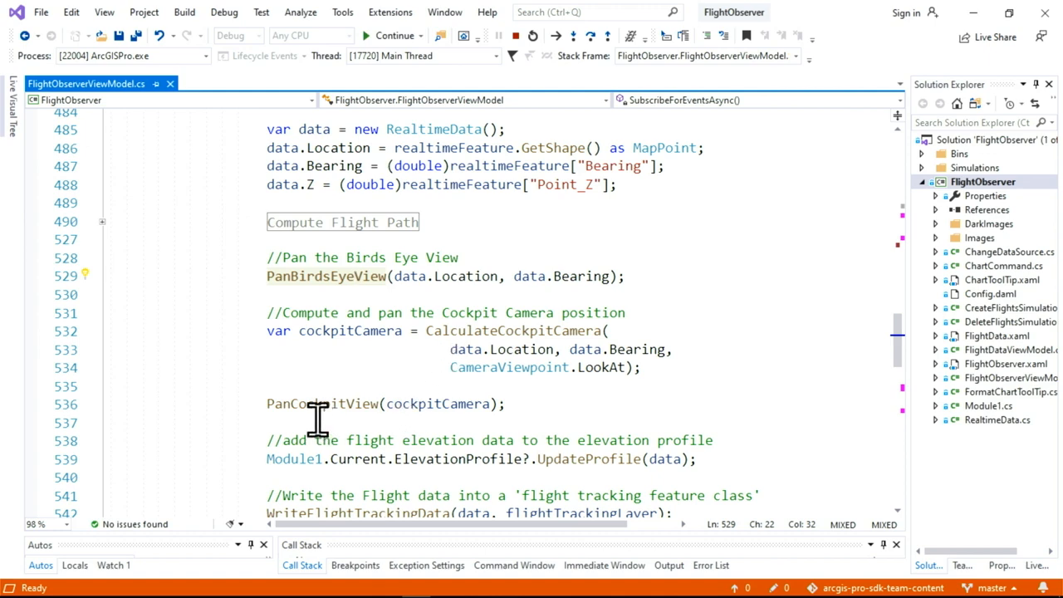
Step: Continue execution from the breakpoint and show the flight tracking data for EXPL-1 and EXPL-2 in ArcGIS Pro
double_click(322, 403)
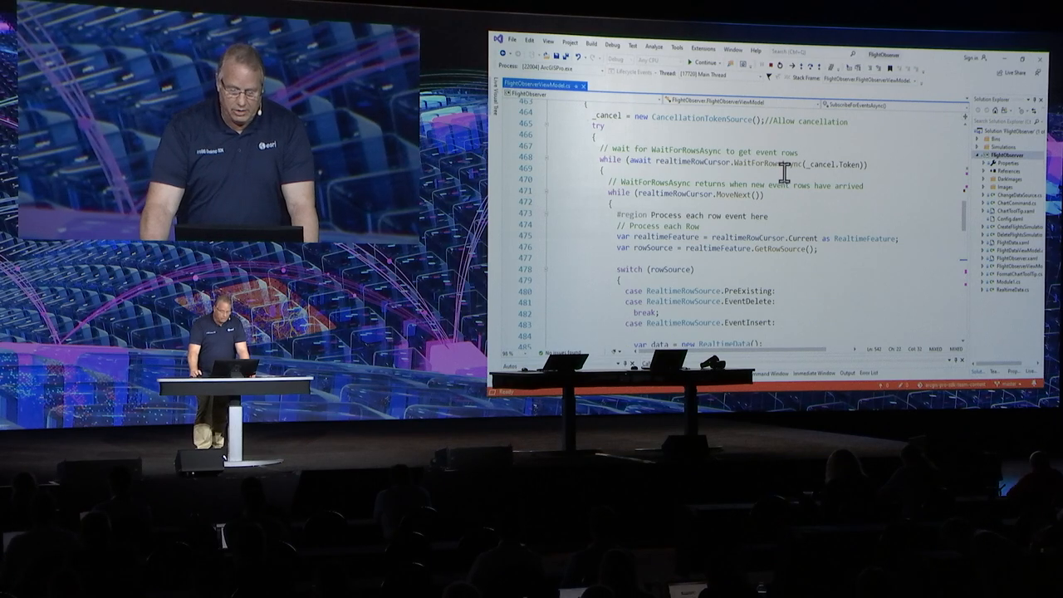
double_click(512, 203)
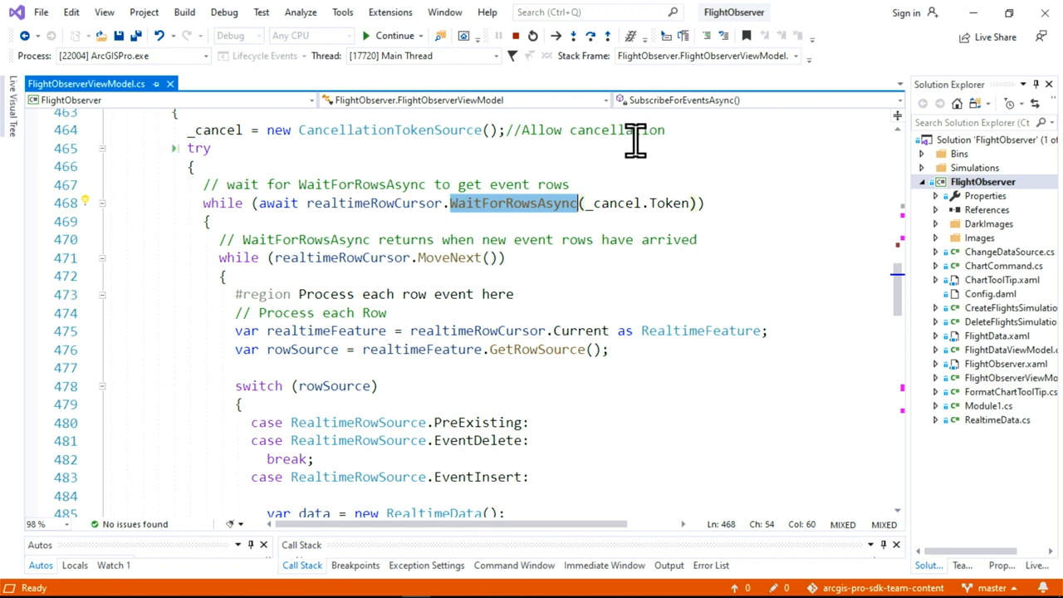
mouse_move(634, 141)
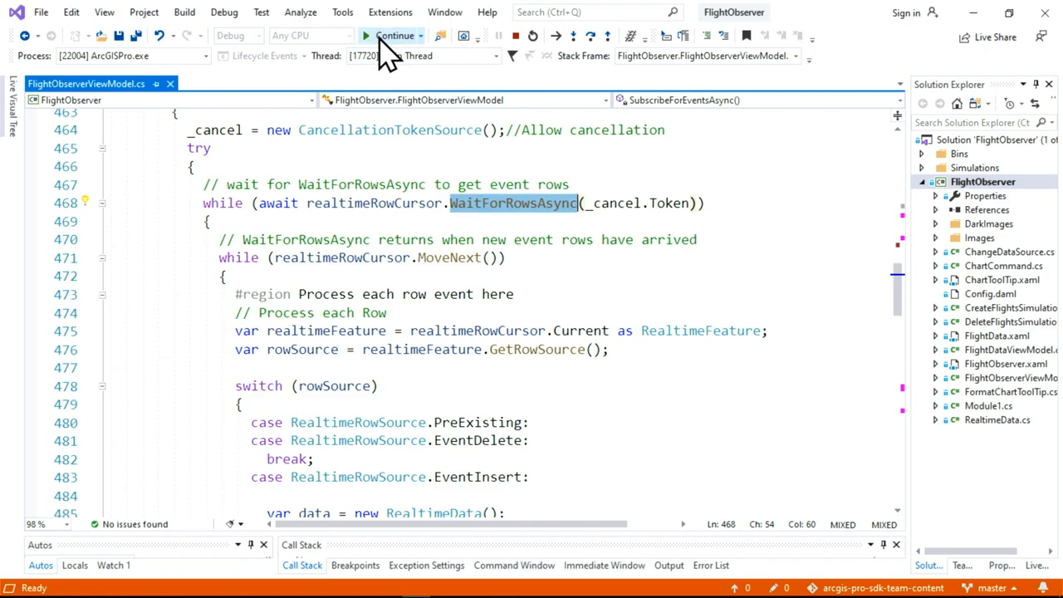
left_click(395, 35)
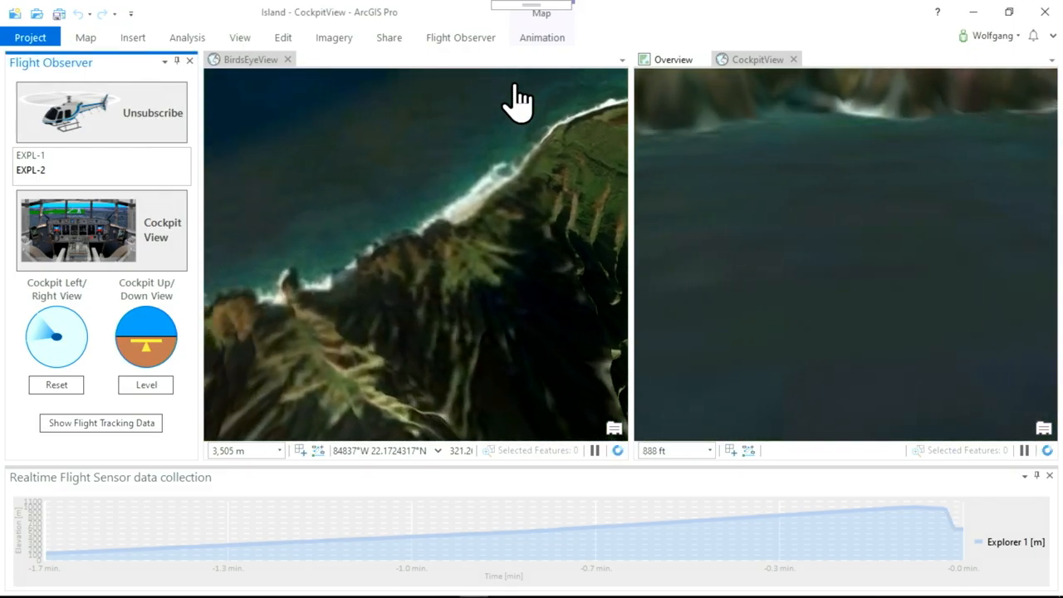
left_click(100, 424)
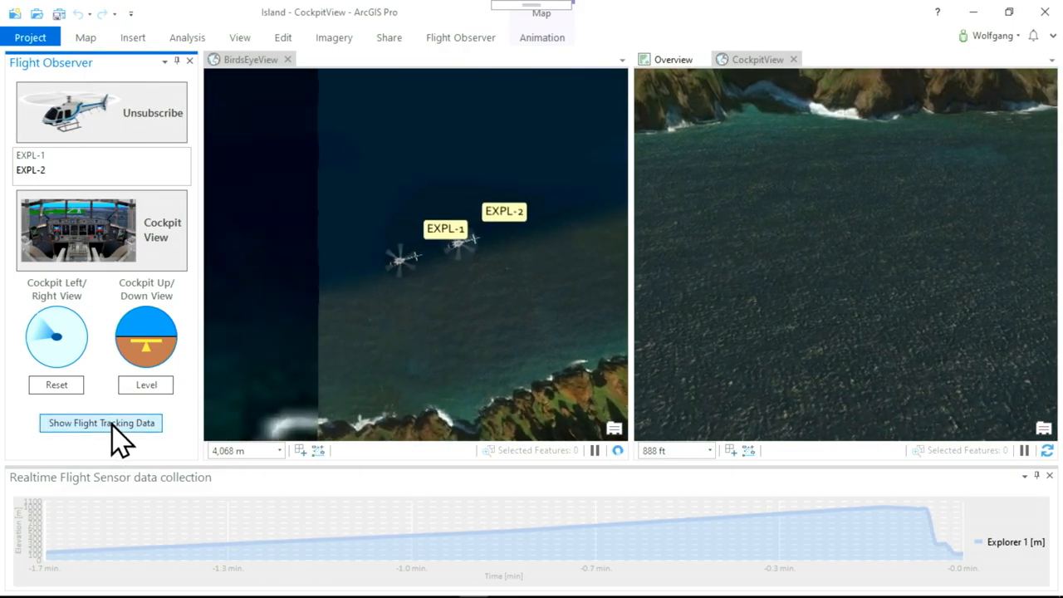